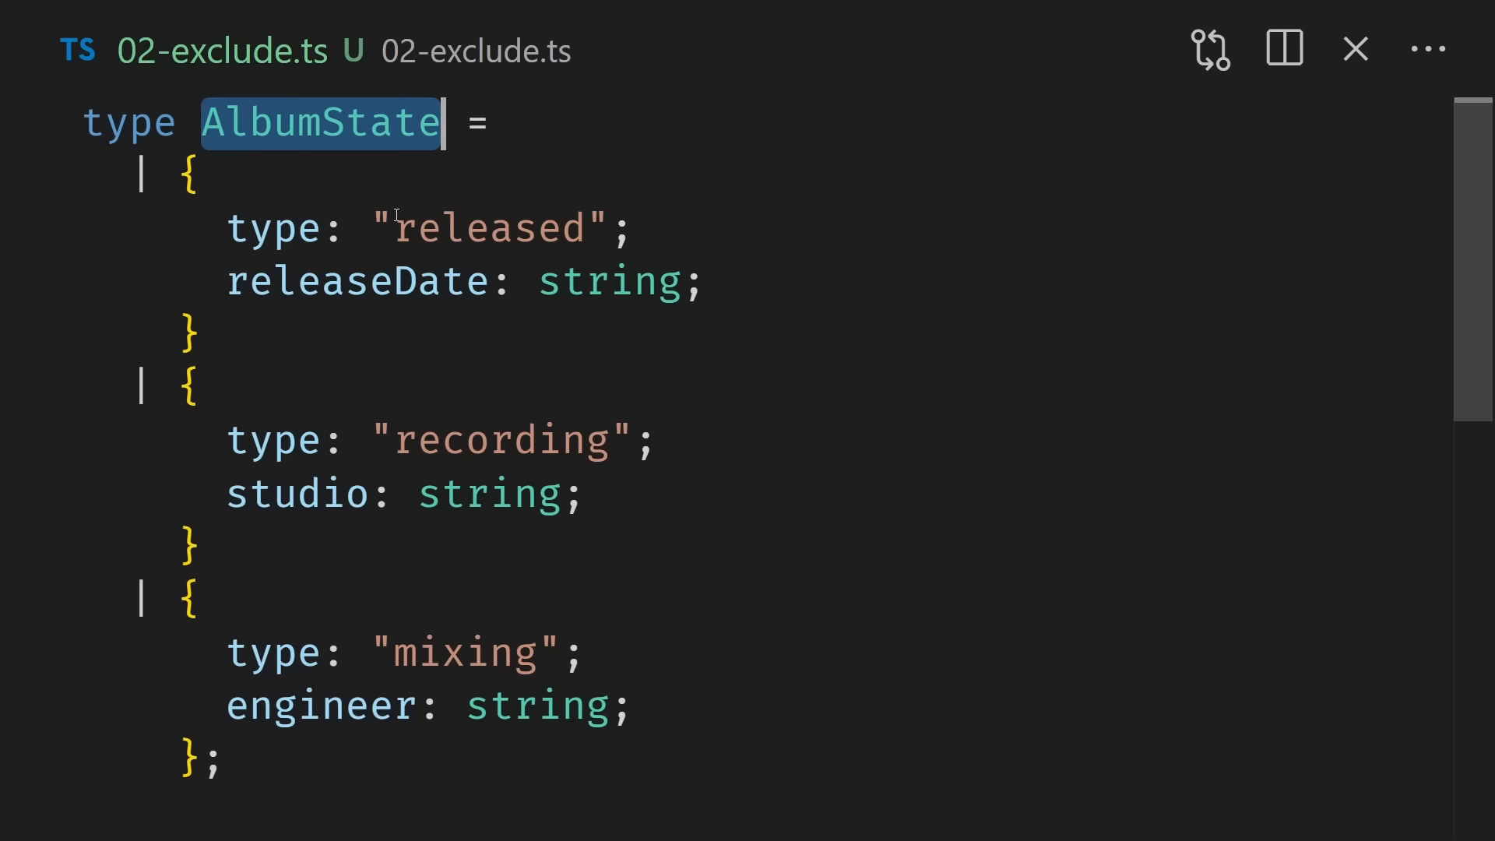
Step: Highlight the AlbumState and NotReleased types, then open 03-extract.ts defining Numbers with Extract
{"action": "double_click", "coordinate": [273, 439]}
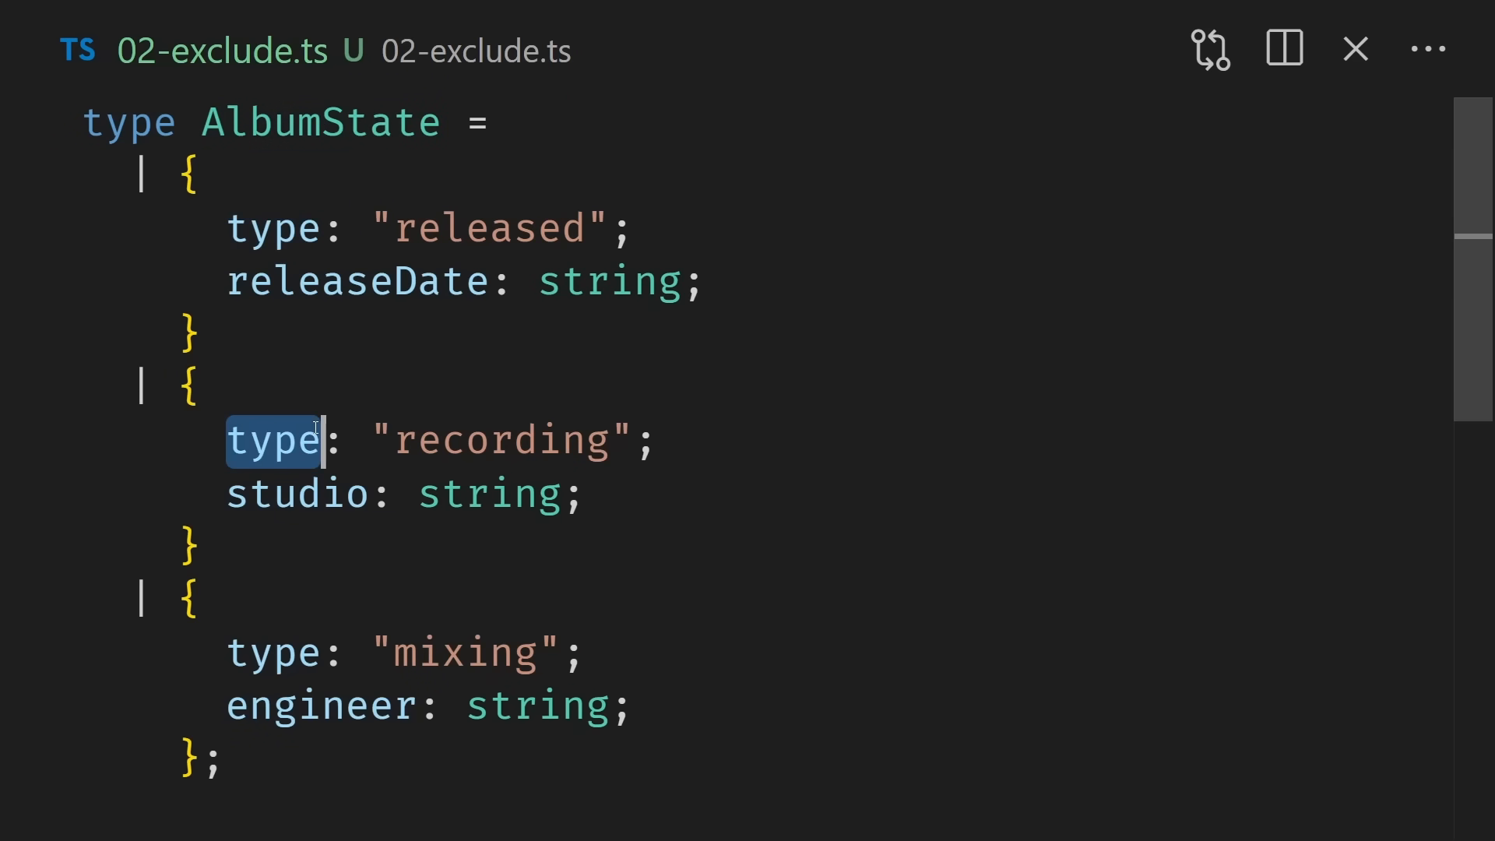
{"action": "mouse_move", "coordinate": [811, 583]}
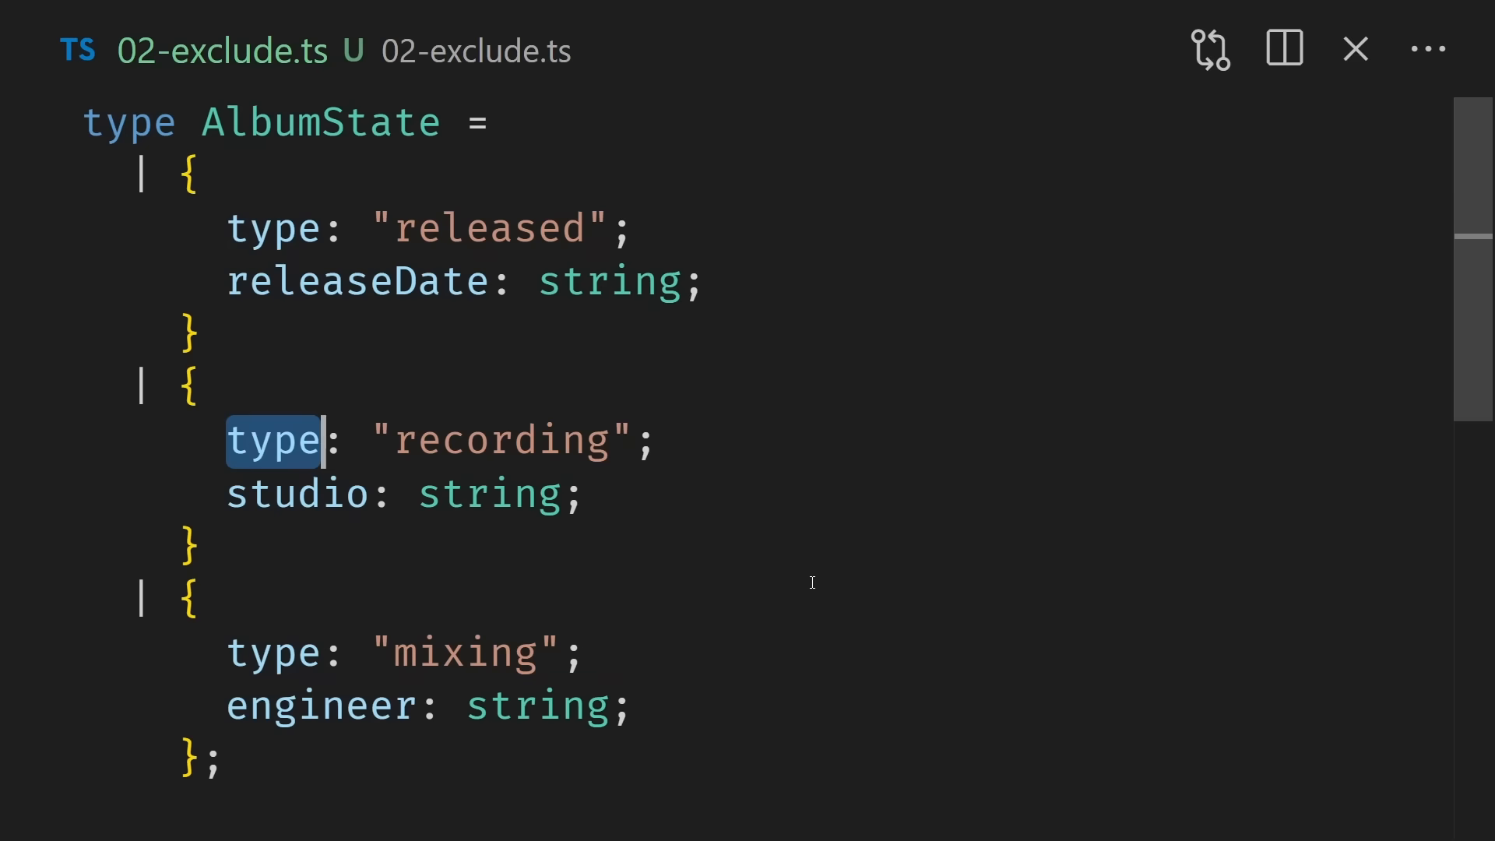
{"action": "left_click", "coordinate": [629, 706]}
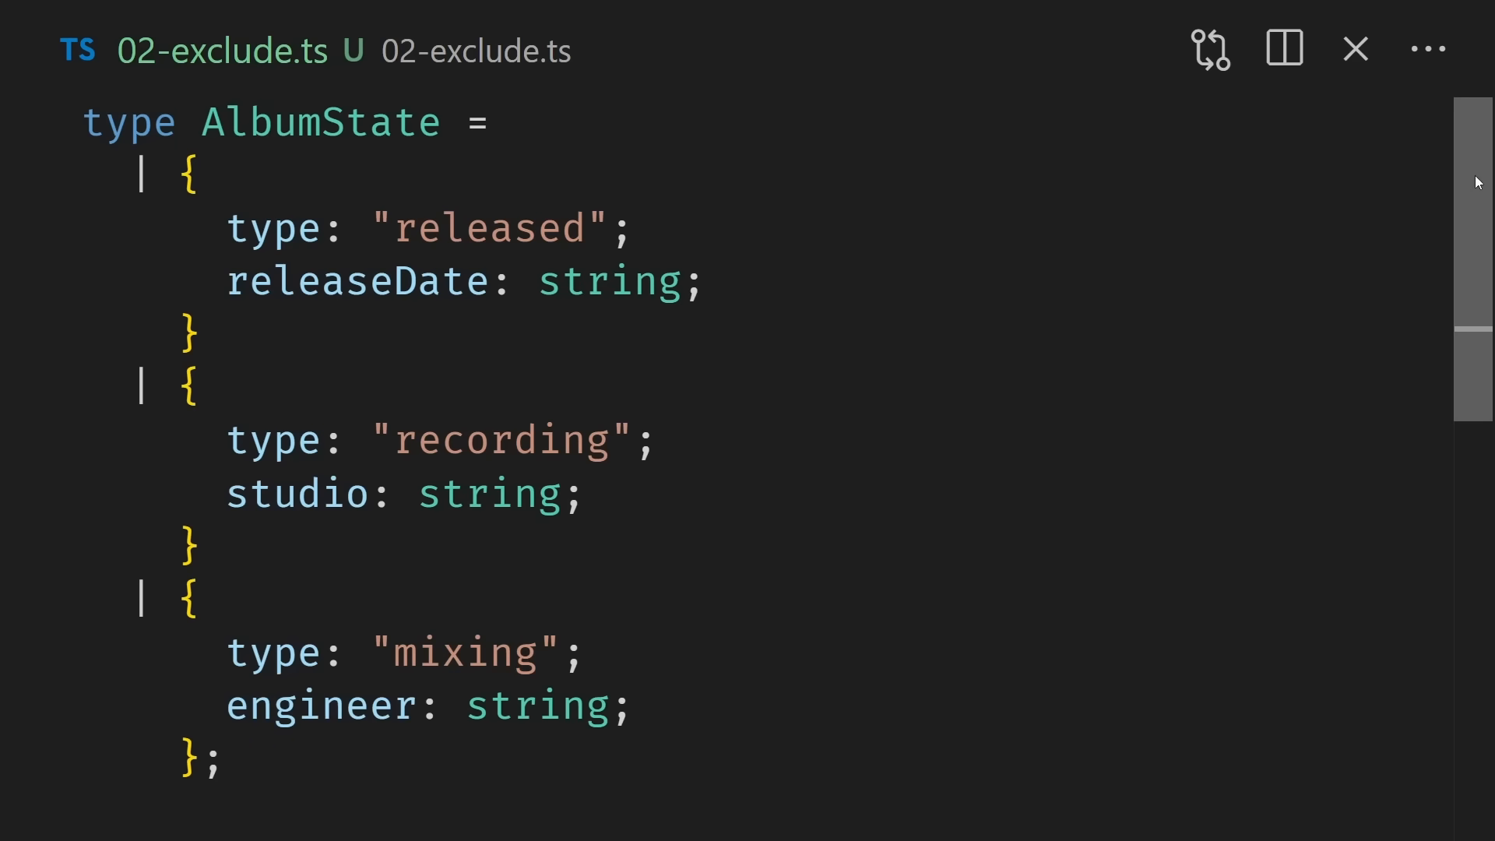
{"action": "scroll", "scroll_direction": "down", "scroll_amount": 3}
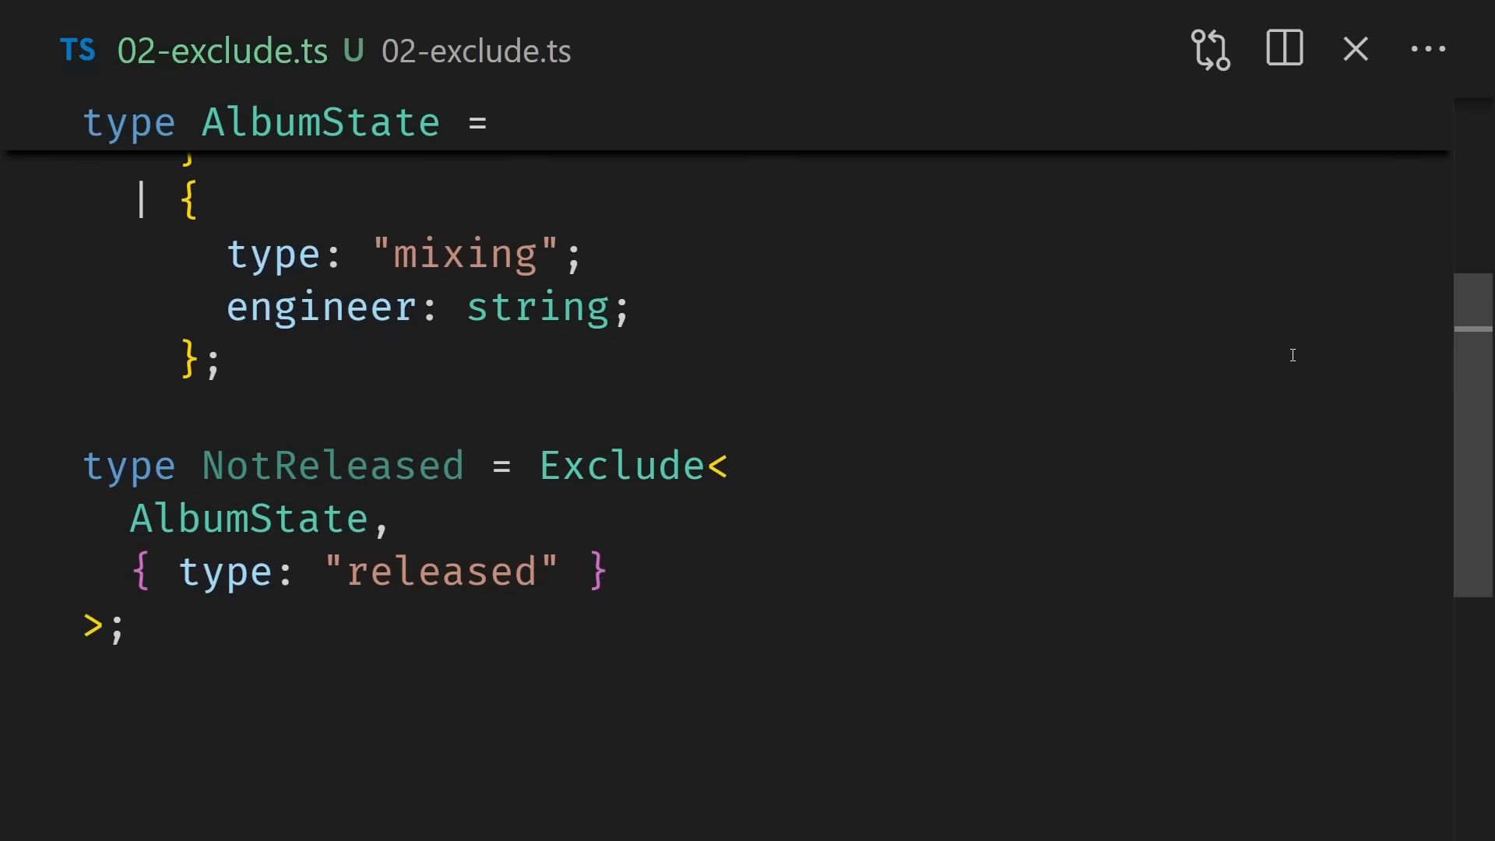
{"action": "double_click", "coordinate": [247, 518]}
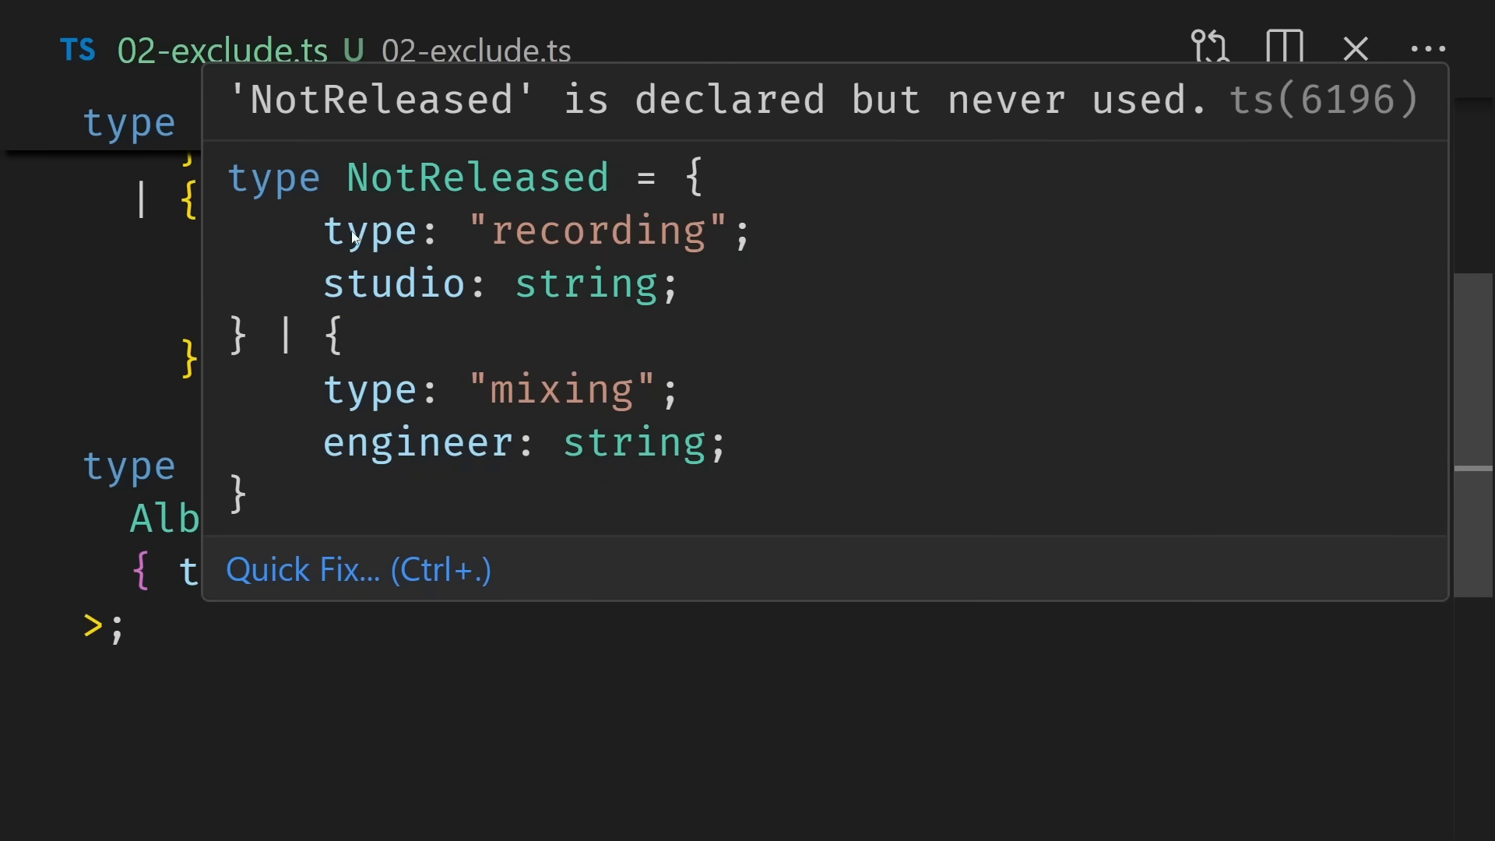
{"action": "mouse_move", "coordinate": [531, 693]}
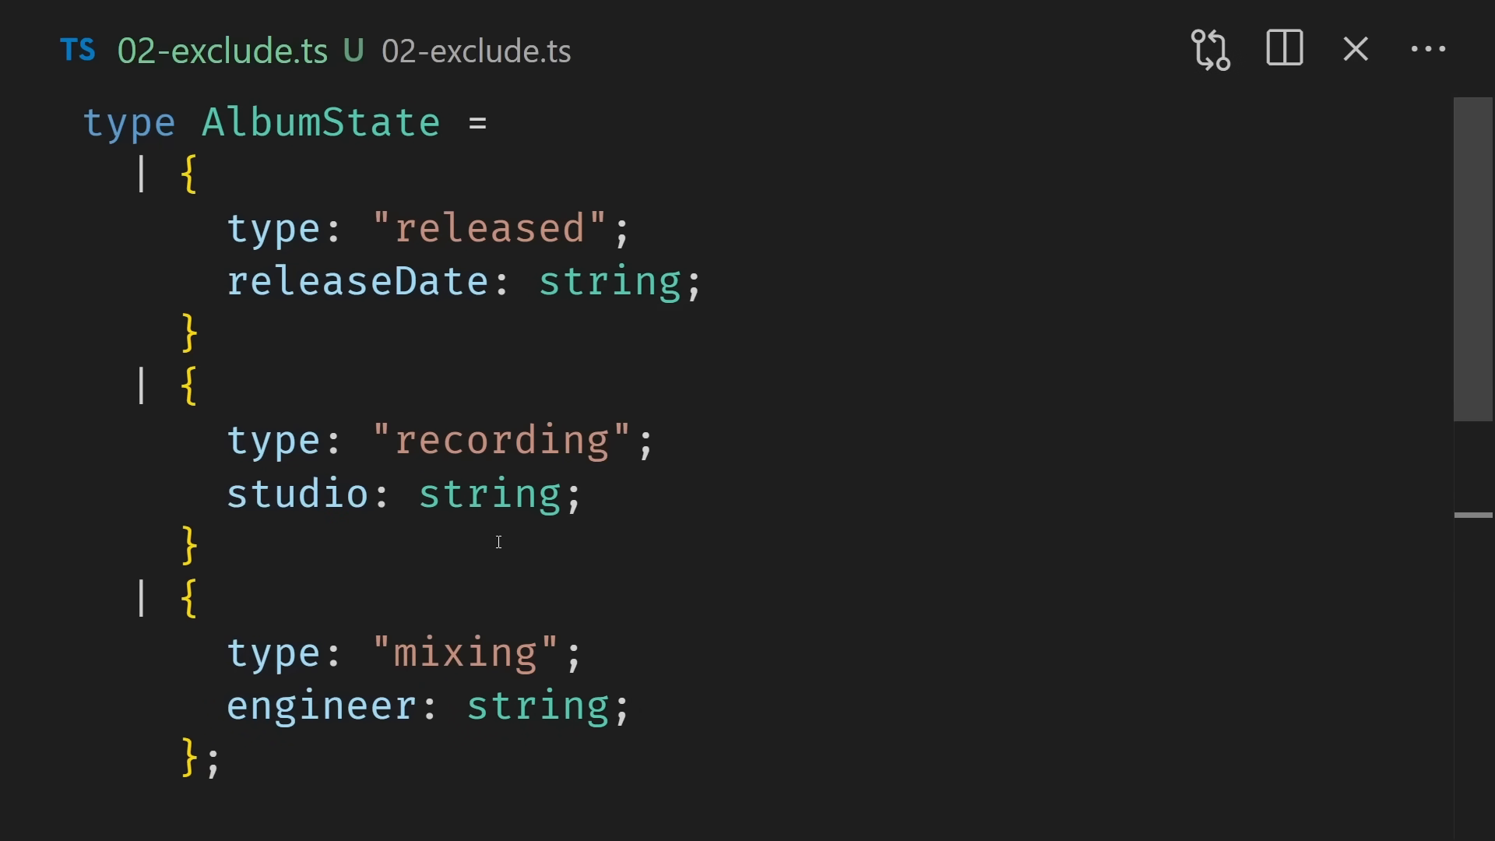
{"action": "left_click", "coordinate": [200, 177]}
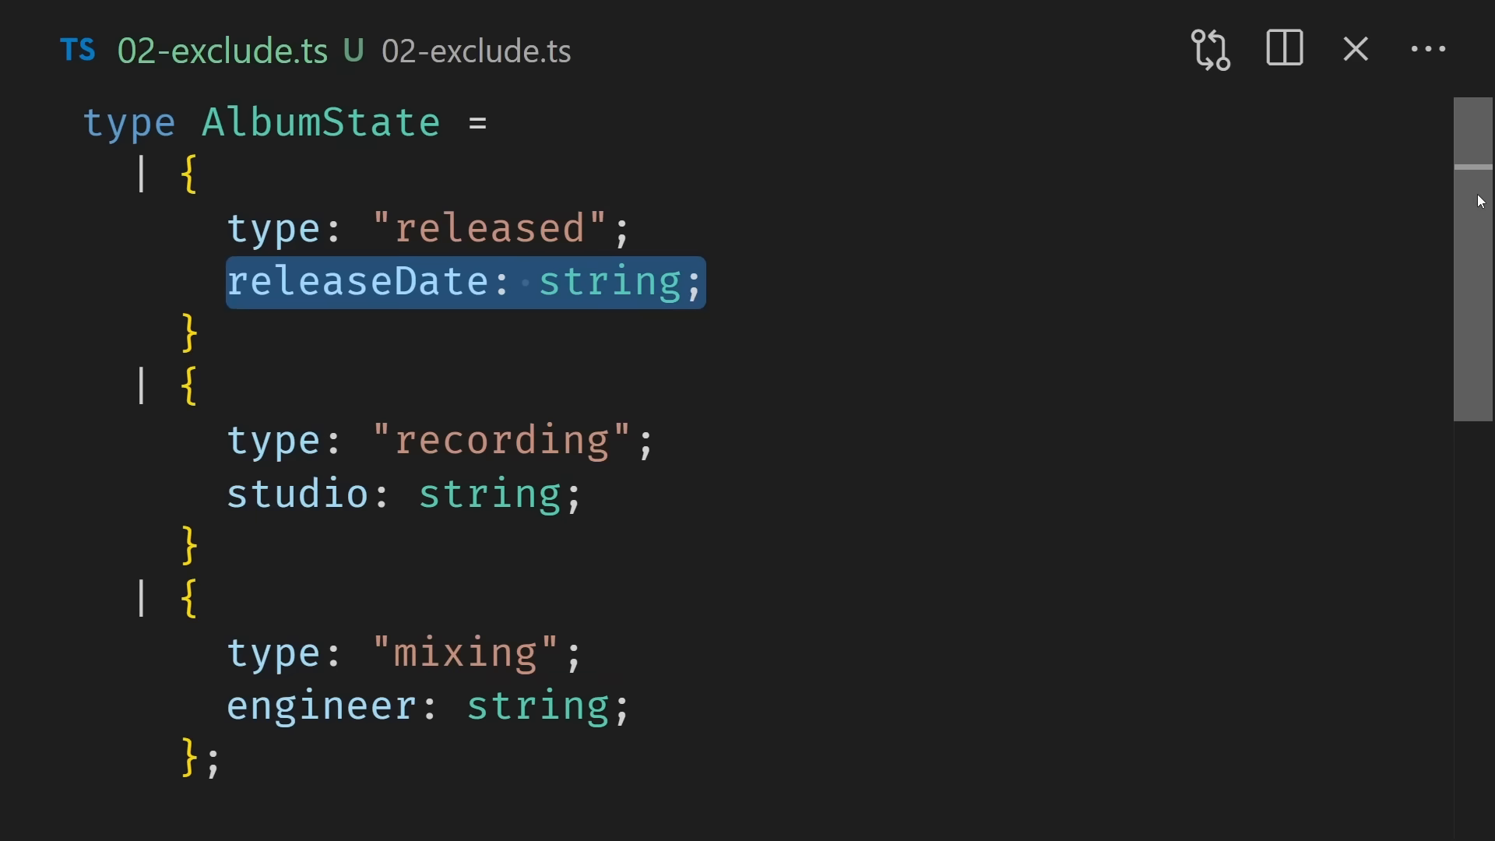
{"action": "scroll", "scroll_direction": "down", "scroll_amount": 3}
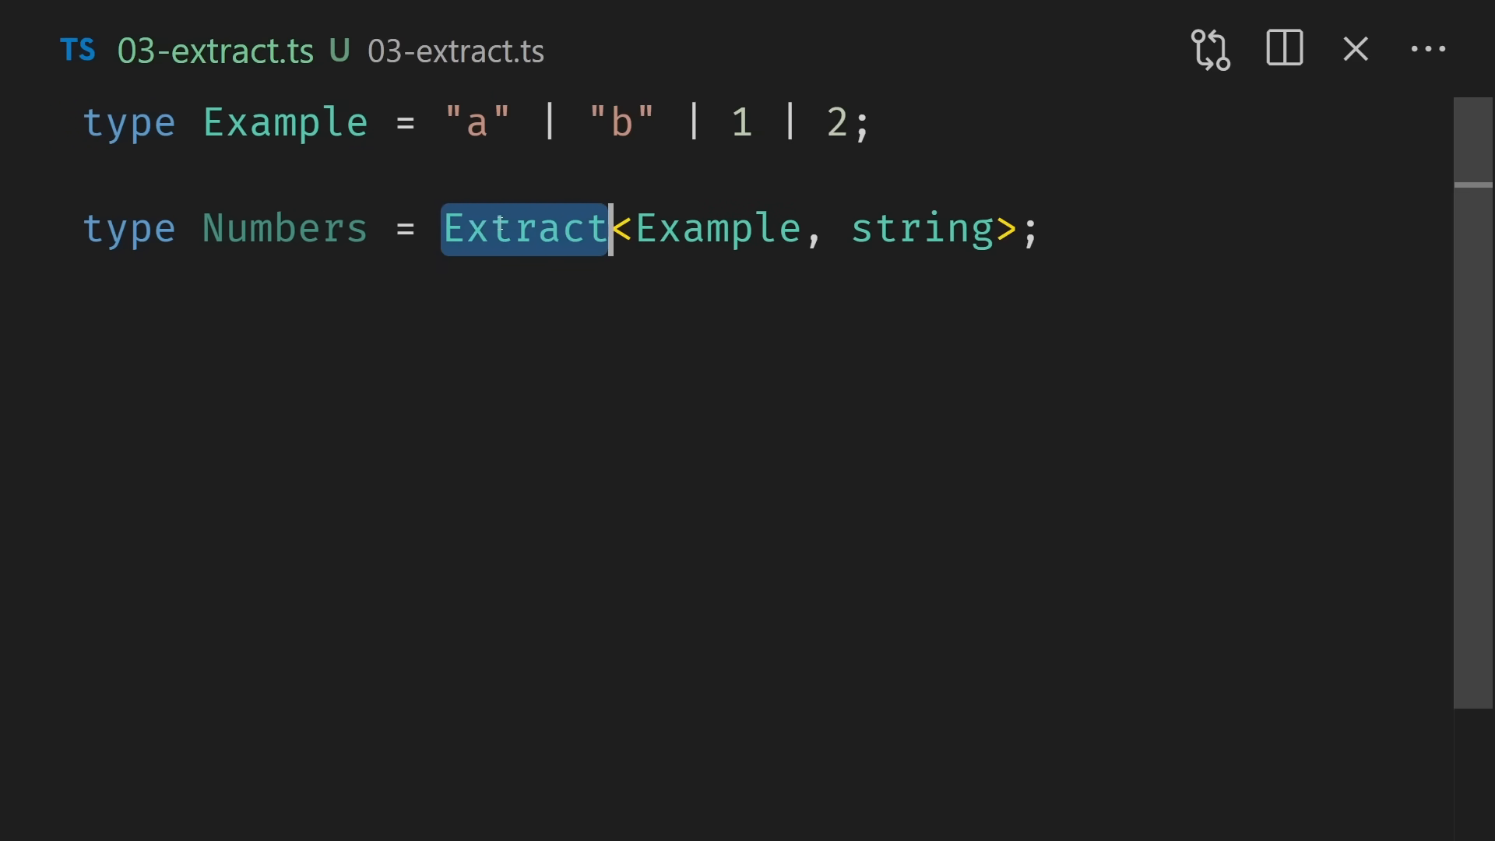
Step: Review Extract's Example and string arguments, then rename the Numbers alias to Strings
{"action": "double_click", "coordinate": [285, 122]}
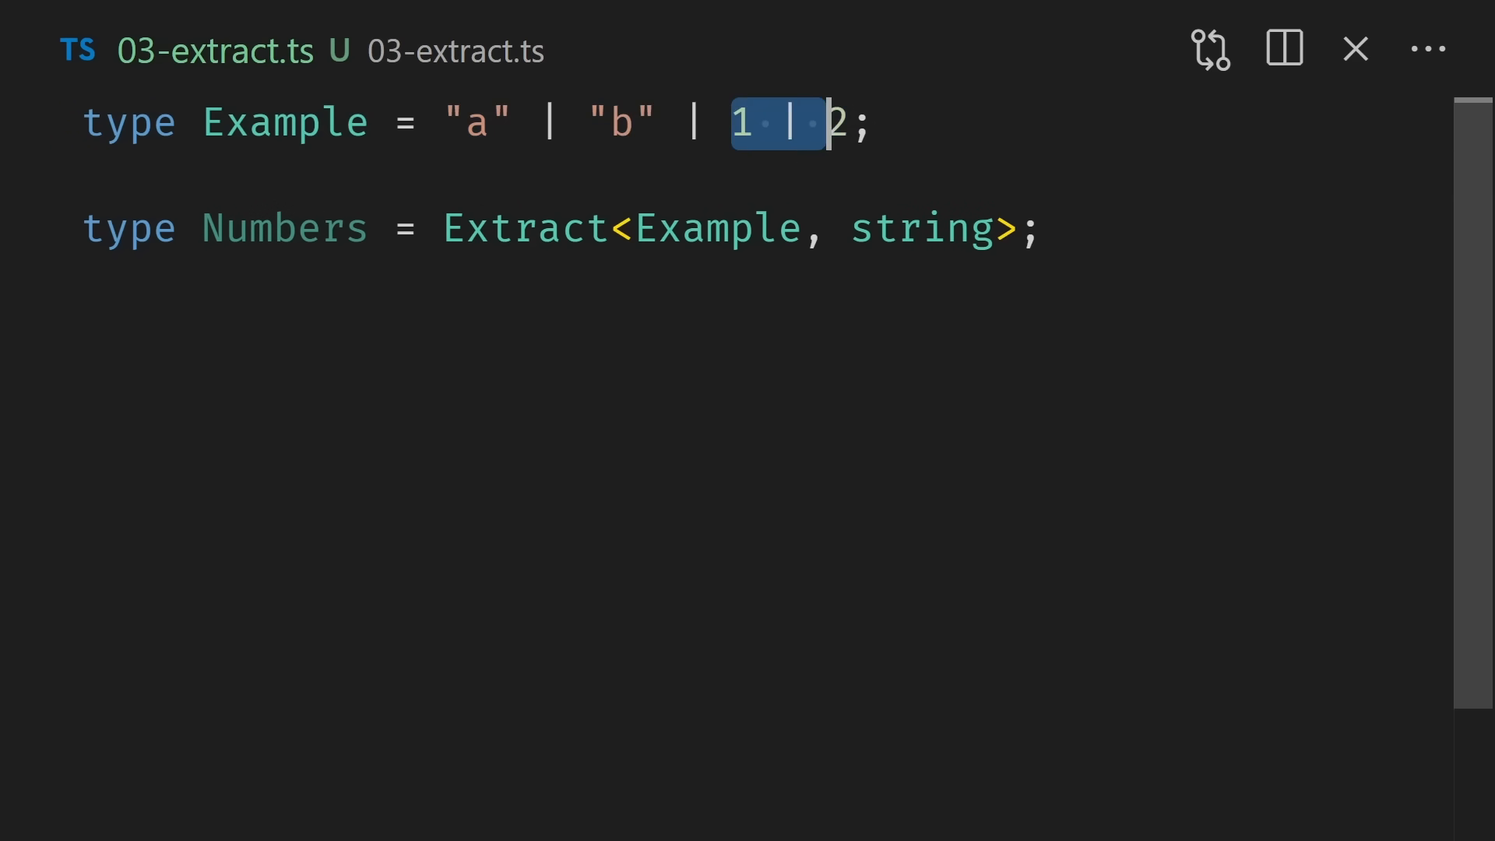
{"action": "double_click", "coordinate": [713, 228]}
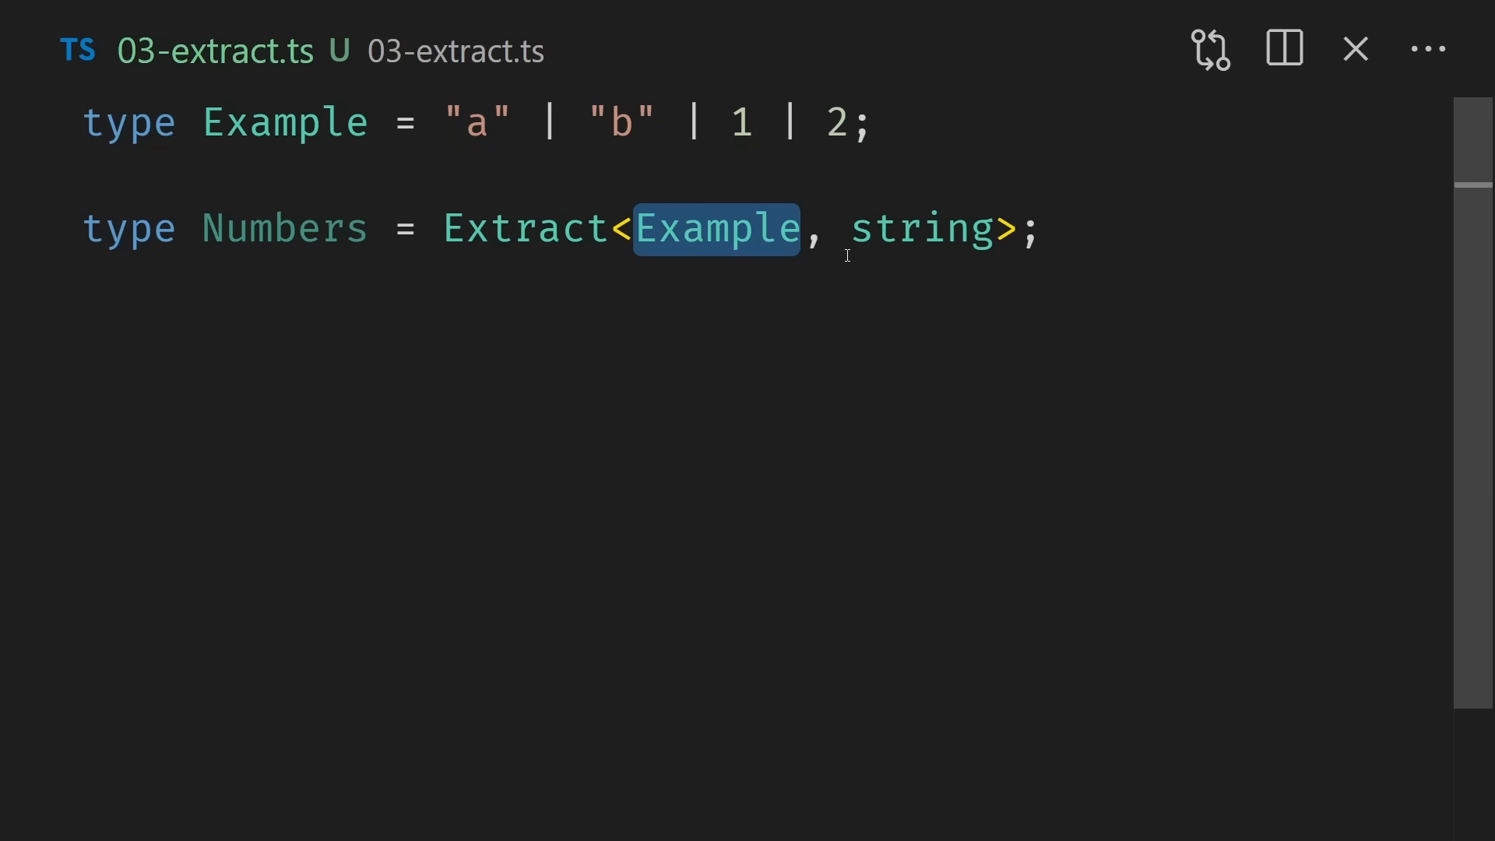
{"action": "double_click", "coordinate": [920, 228]}
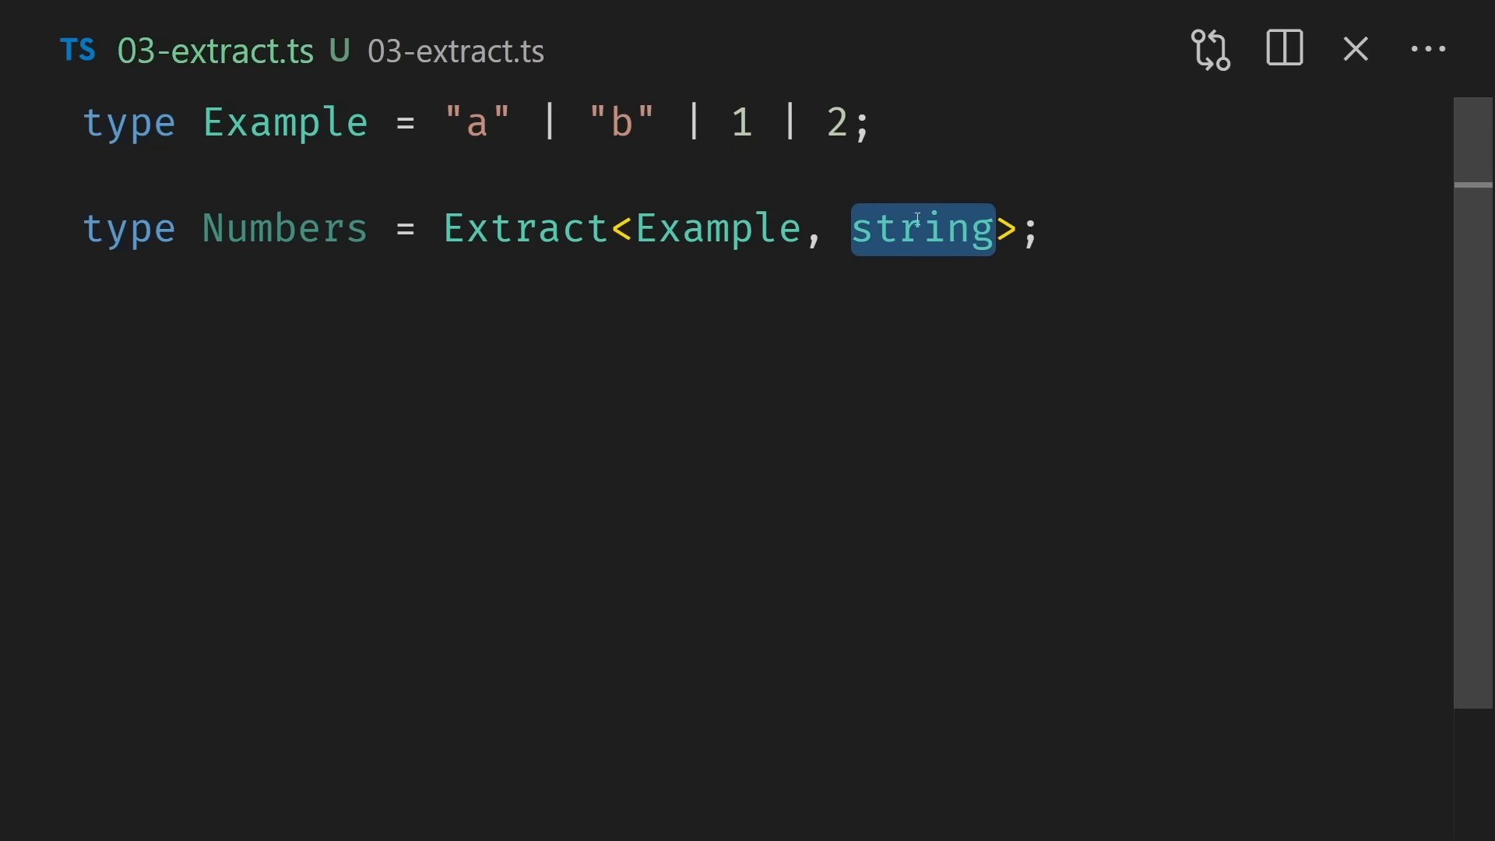
{"action": "type", "text": "St"}
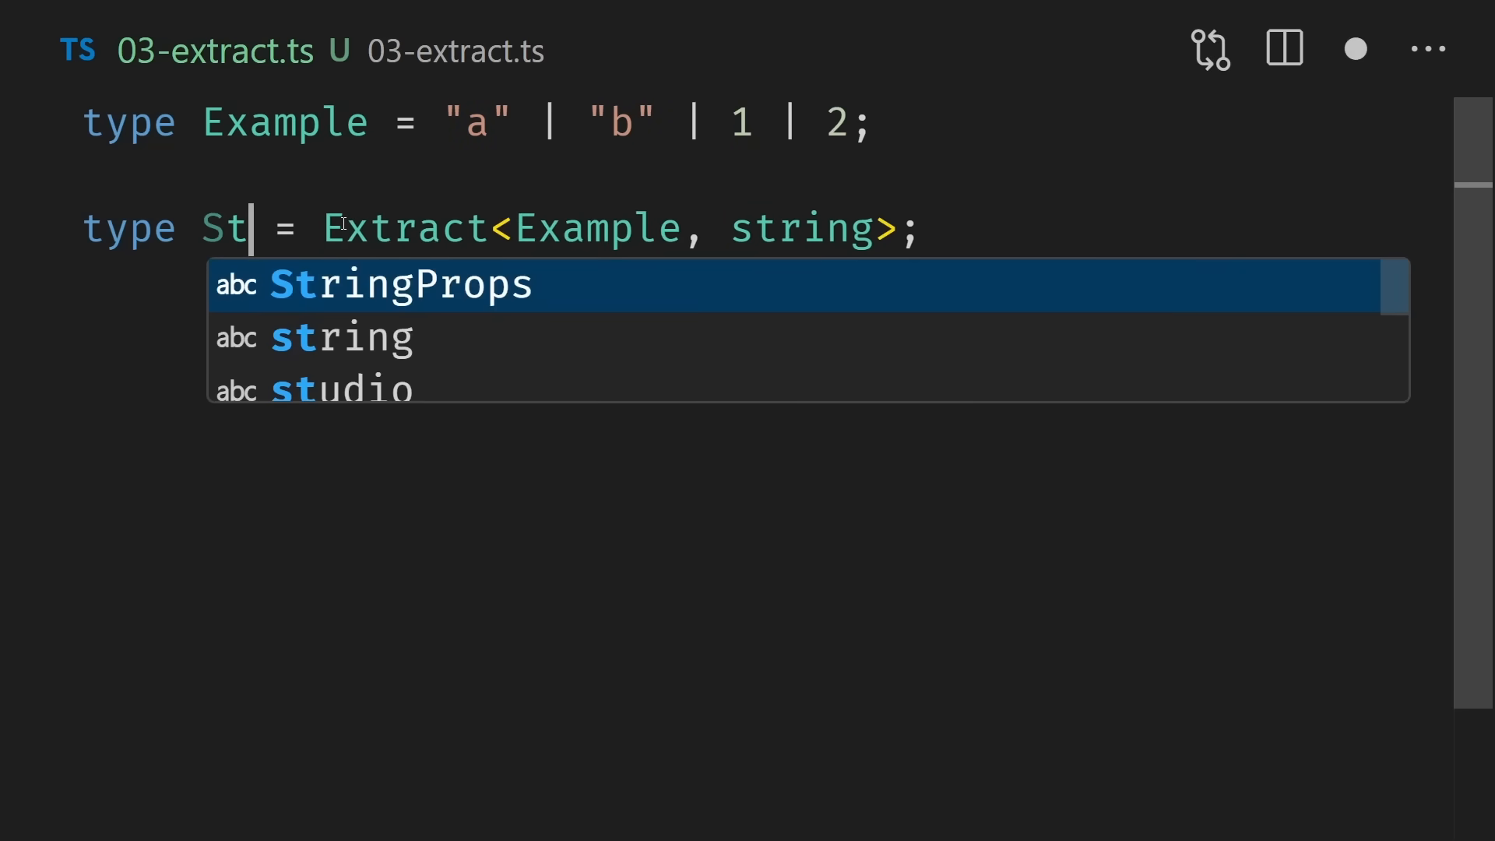
{"action": "type", "text": "rings"}
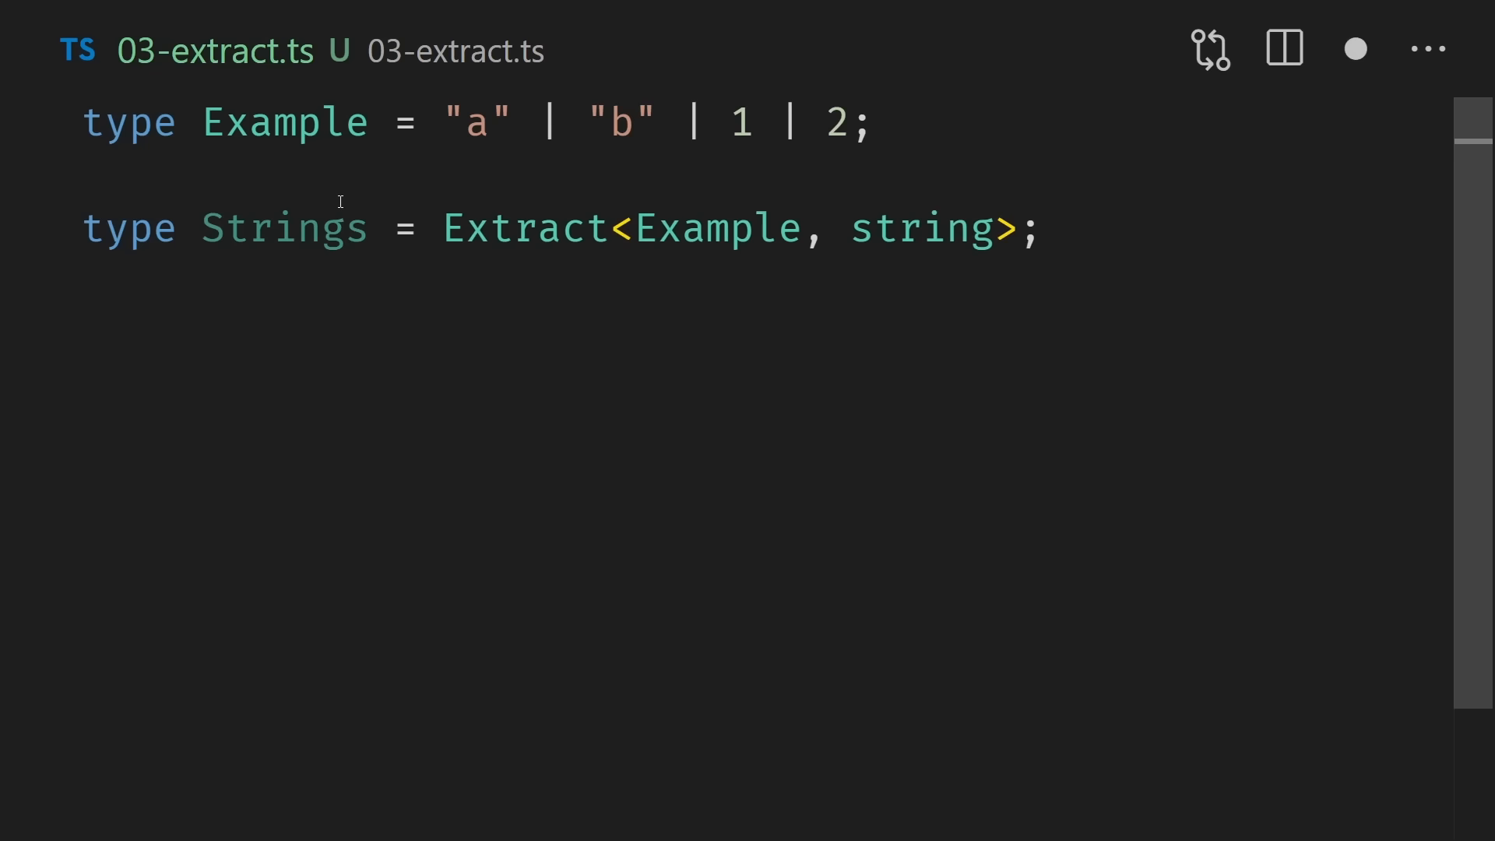
{"action": "mouse_move", "coordinate": [283, 226]}
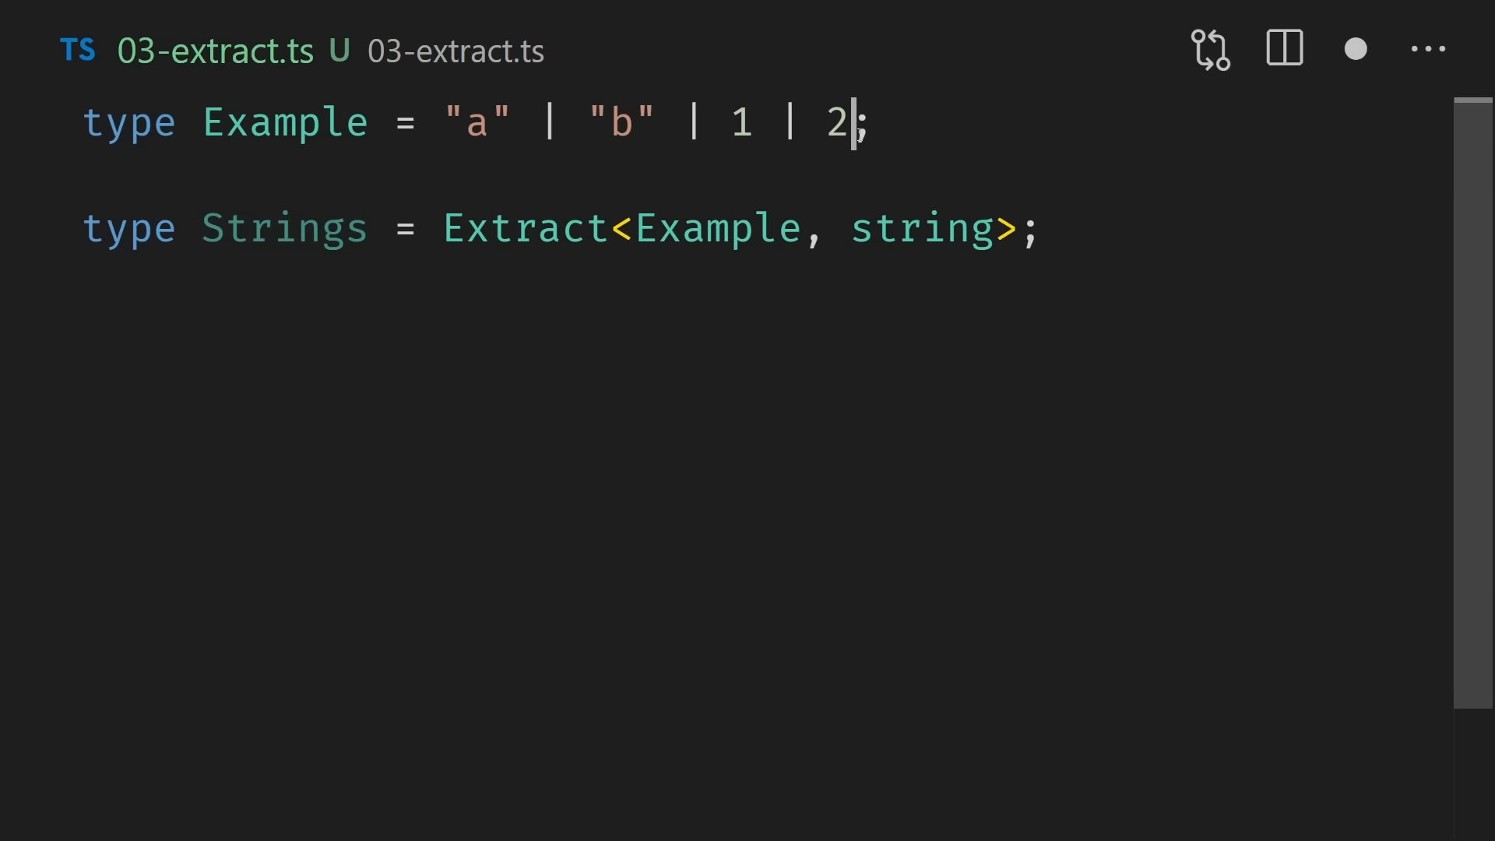
Step: Append | "c" to Example and swap Strings' utility through Omit, Pick, then Exclude
{"action": "type", "text": "| \"c\""}
{"action": "left_click", "coordinate": [560, 231]}
{"action": "type", "text": "Omi"}
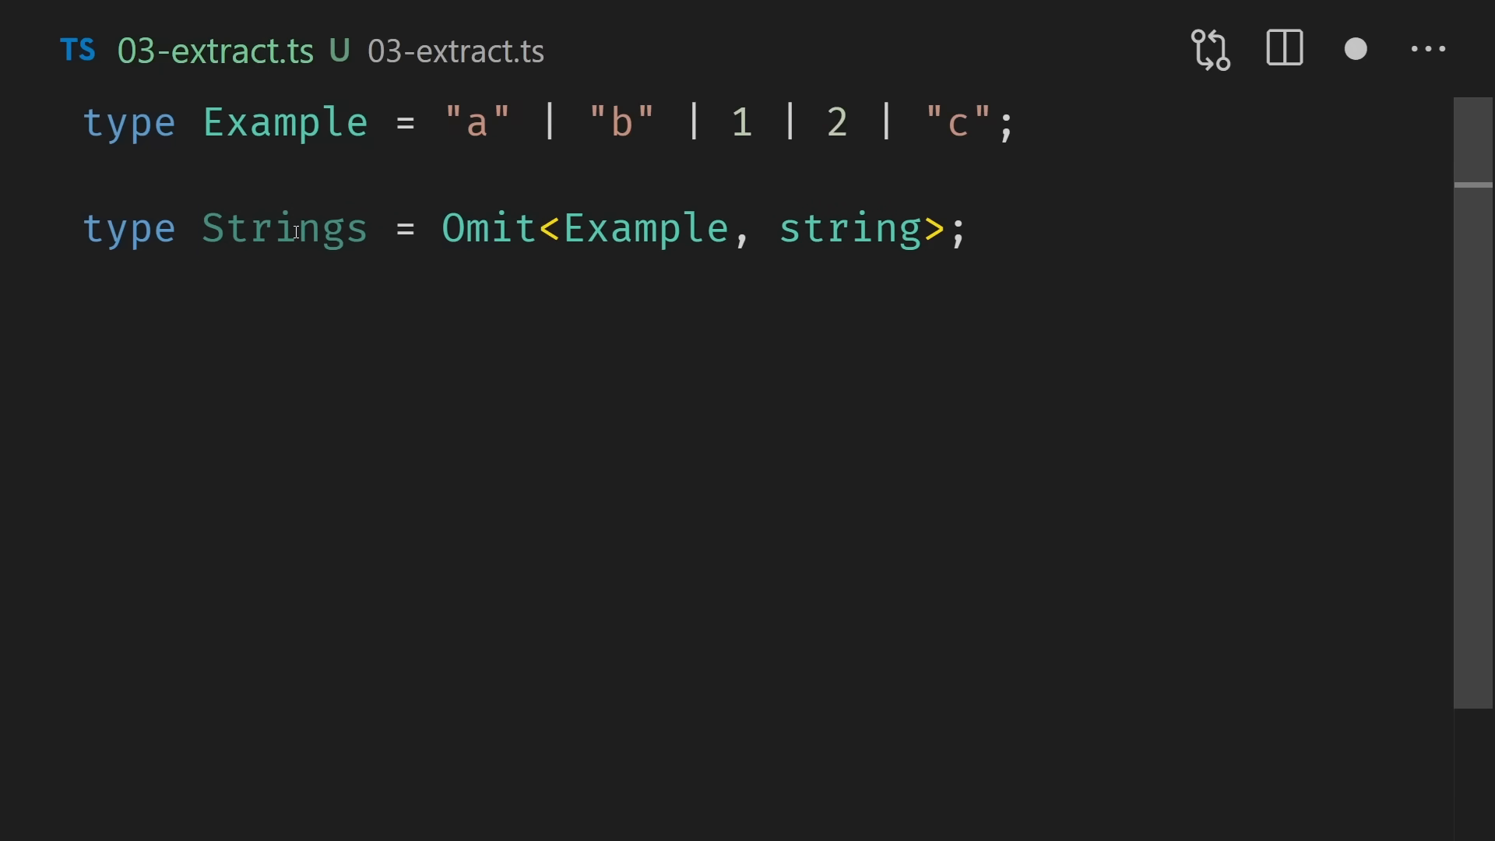
{"action": "mouse_move", "coordinate": [284, 228]}
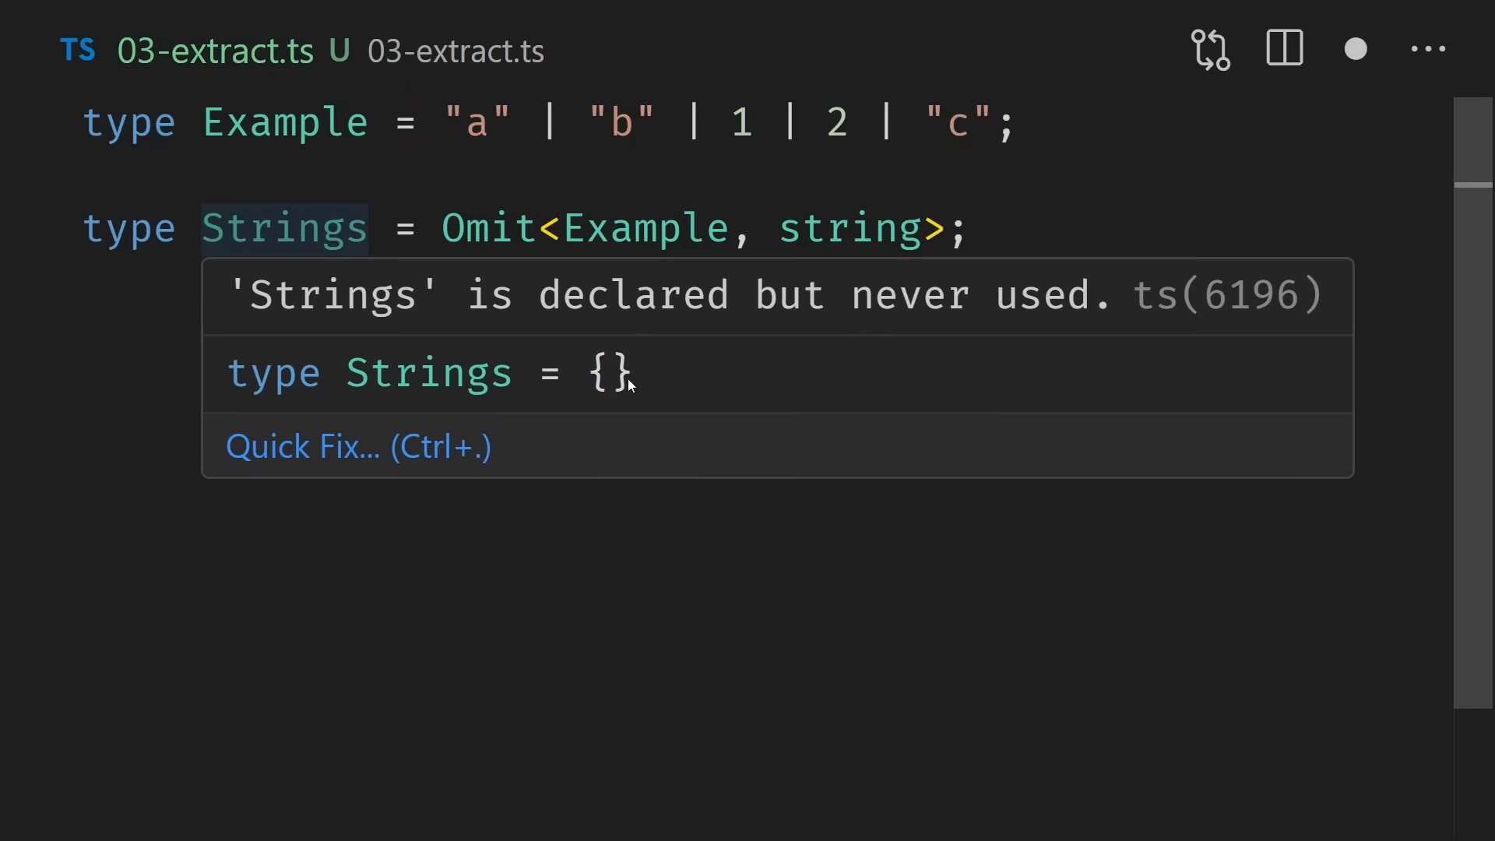
{"action": "double_click", "coordinate": [489, 226]}
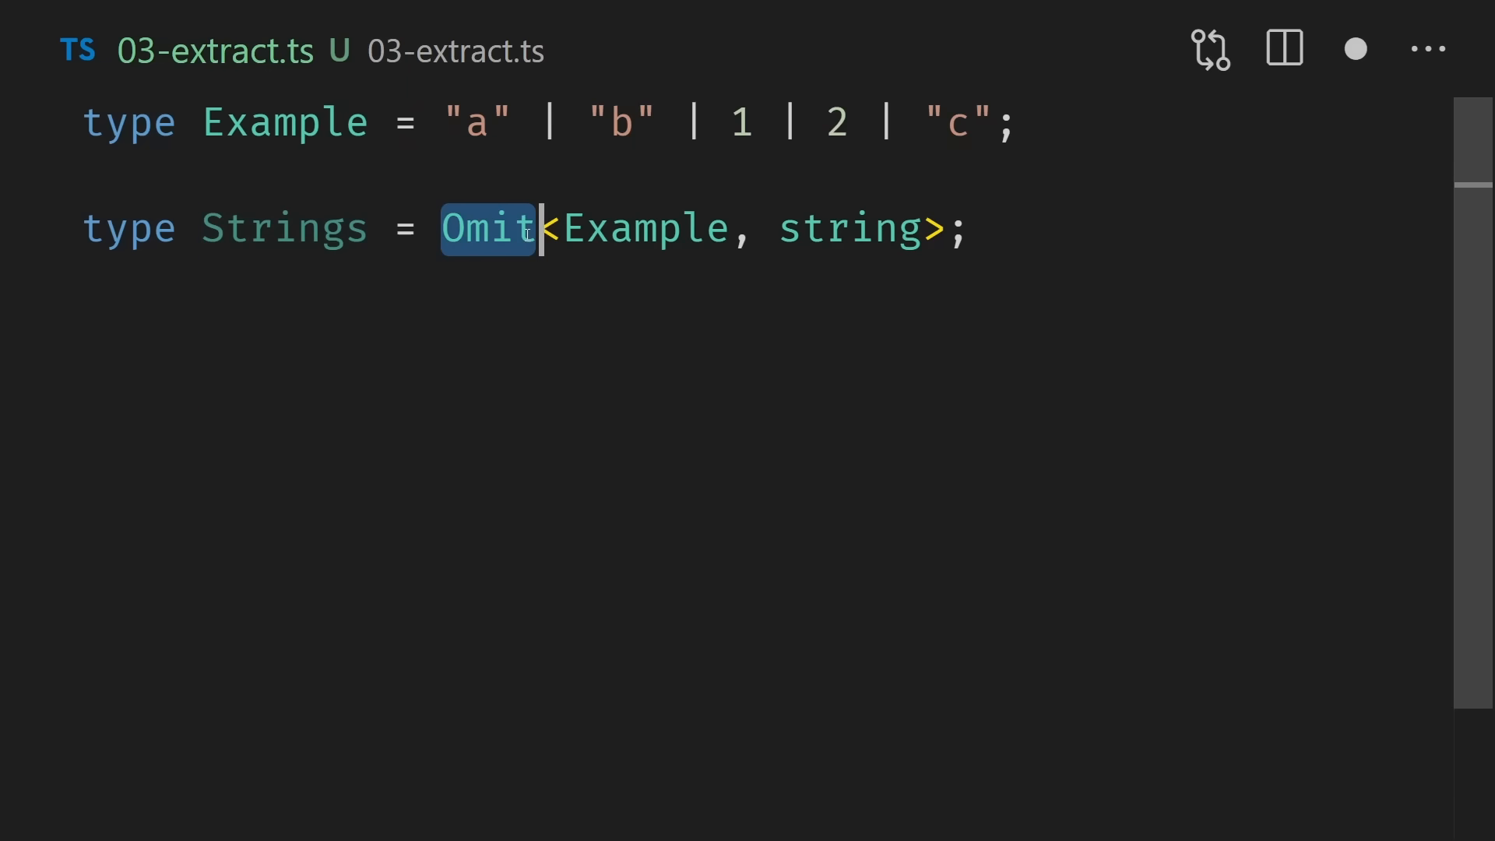
{"action": "type", "text": "Pick"}
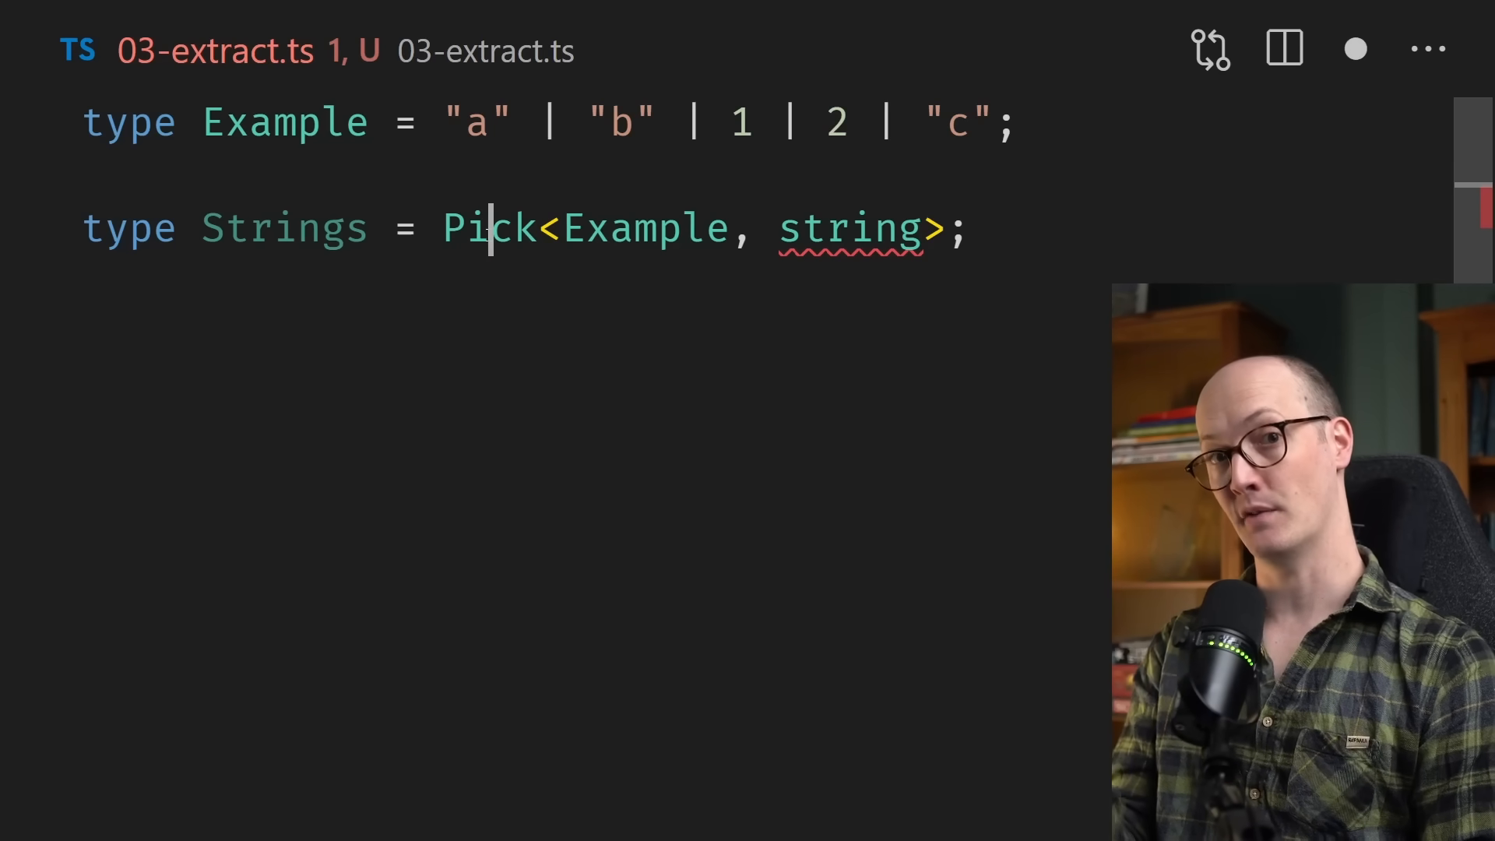
{"action": "type", "text": "Exclude"}
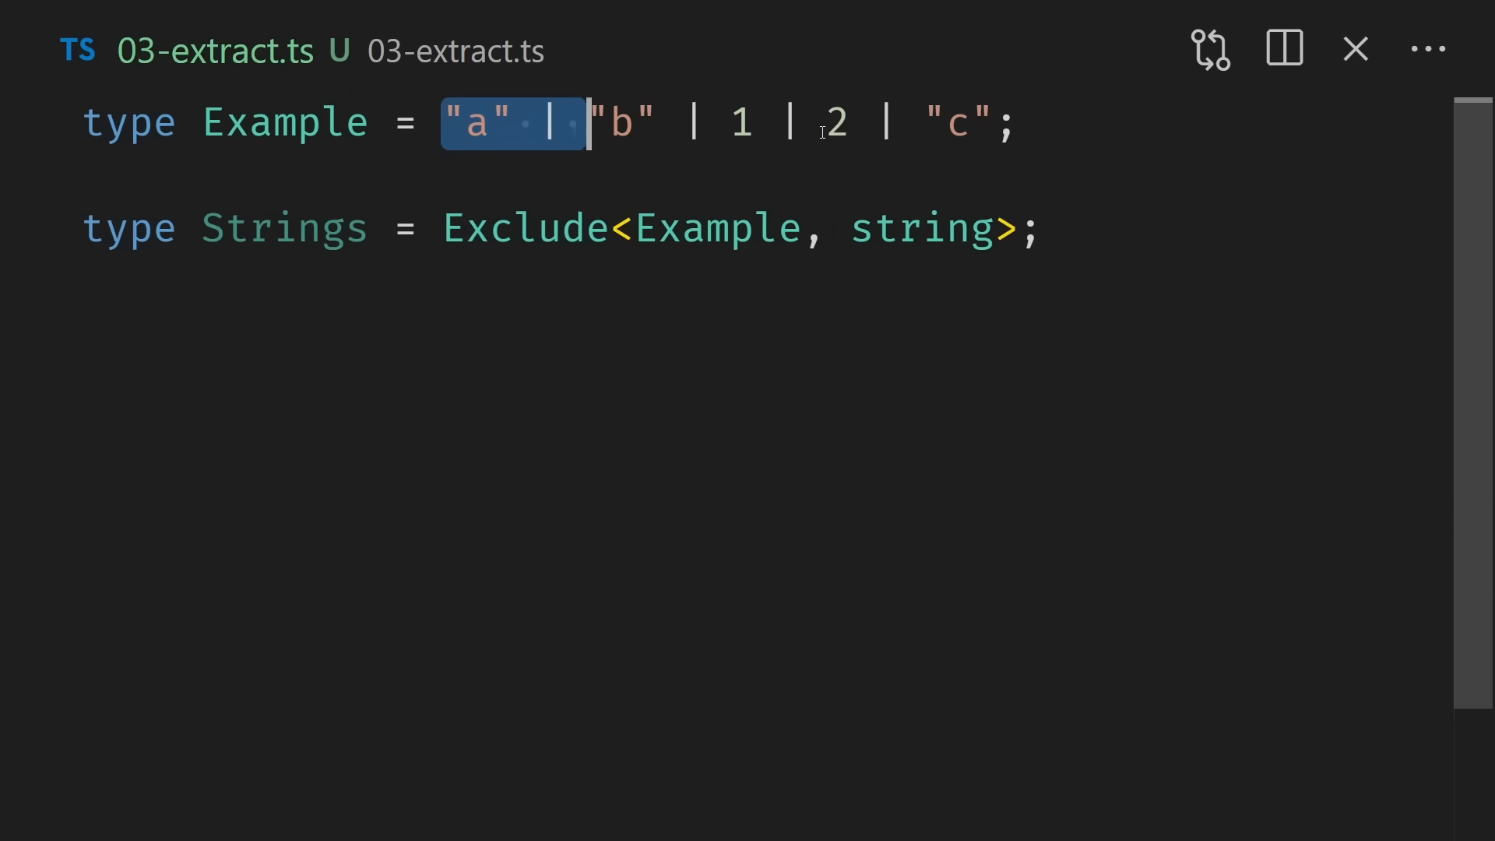
Step: Revert Strings to Extract, then highlight Omit in AlbumData2 of 01-pick-and-omit.ts
{"action": "type", "text": "Extract"}
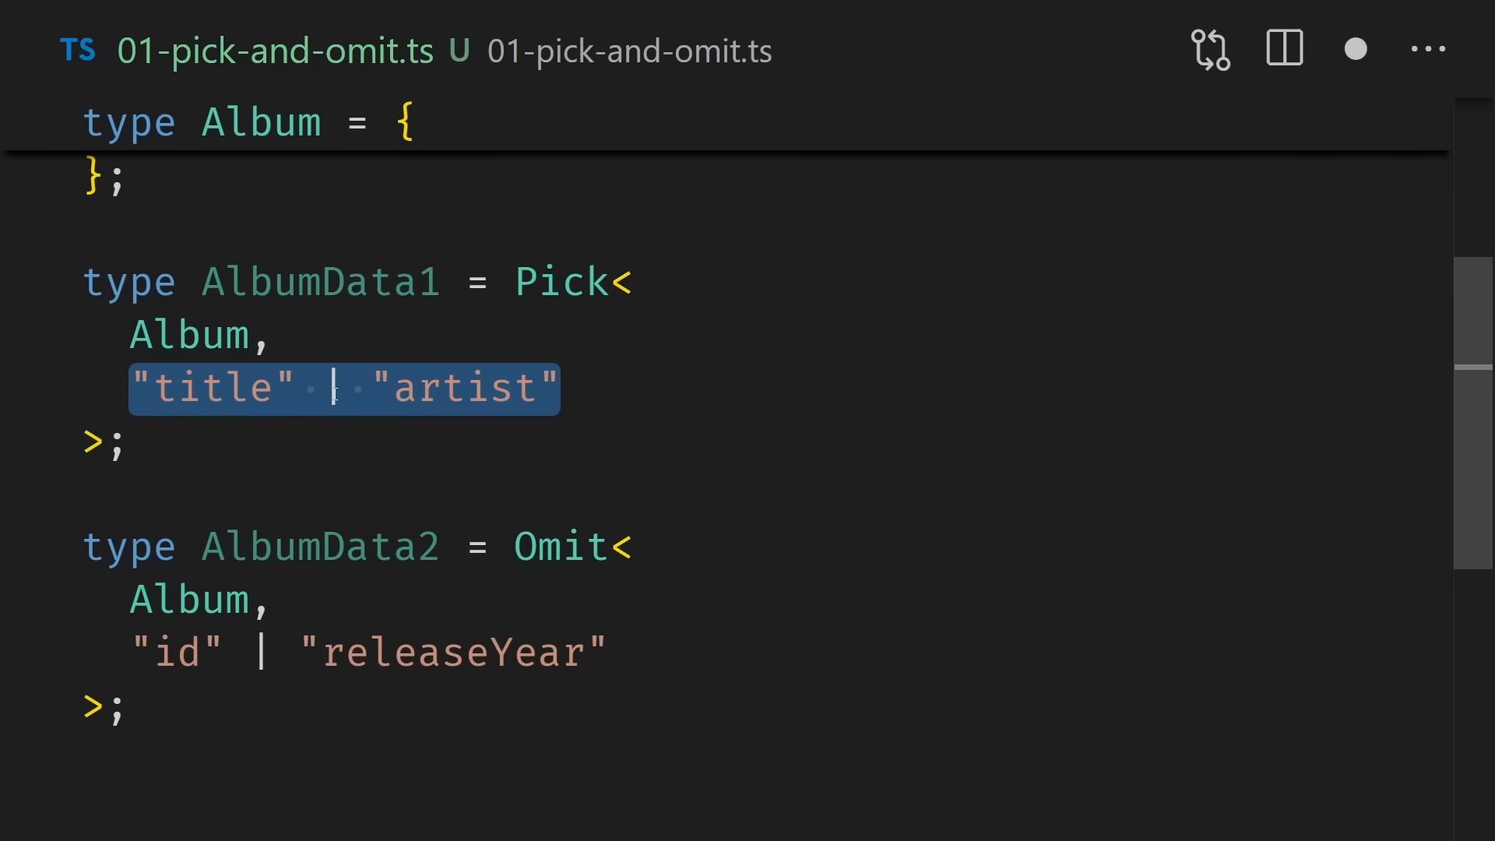
{"action": "double_click", "coordinate": [561, 547]}
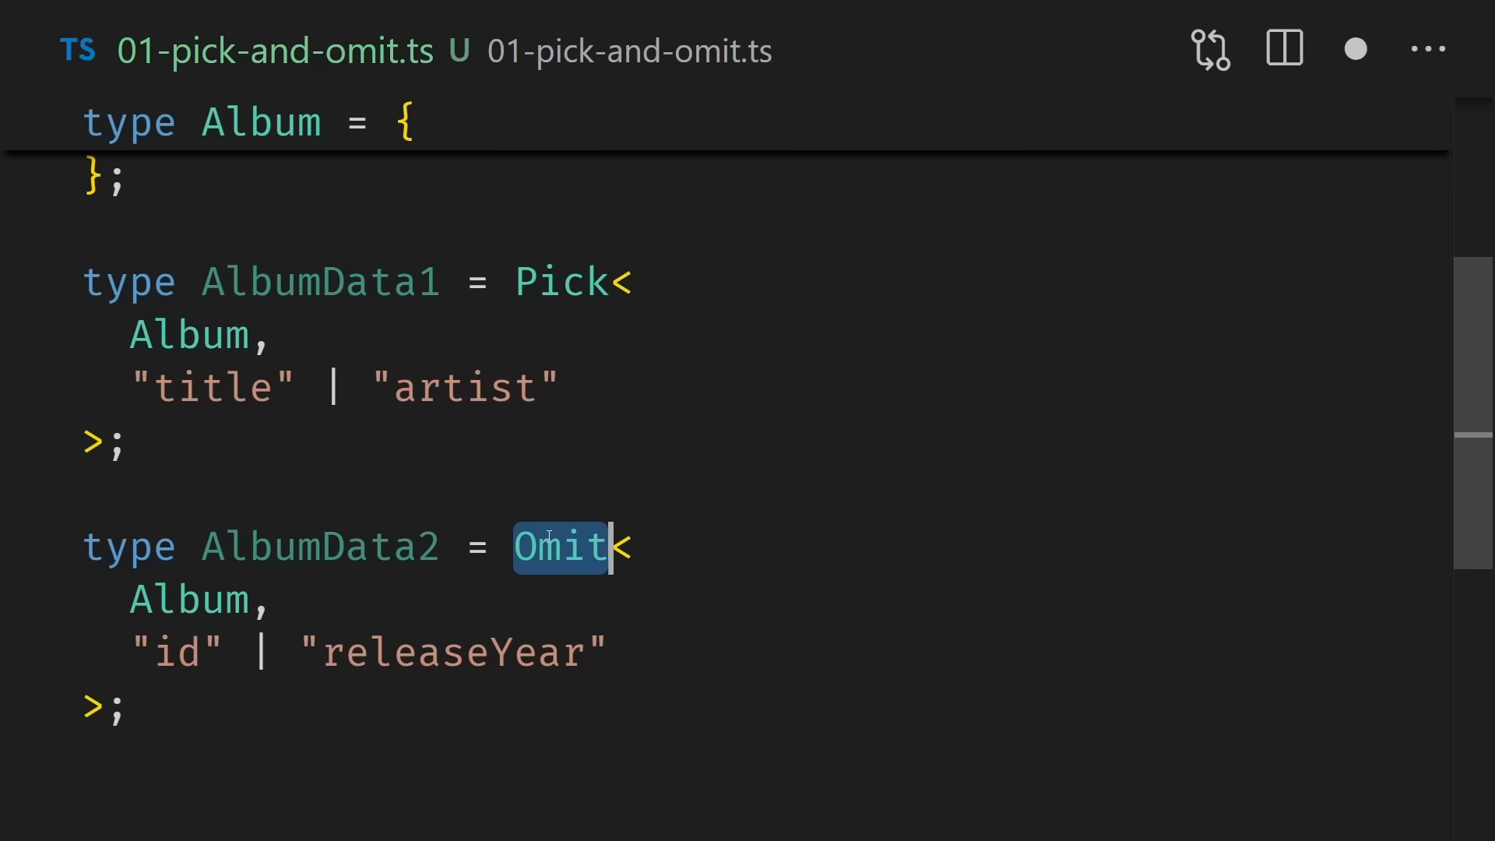